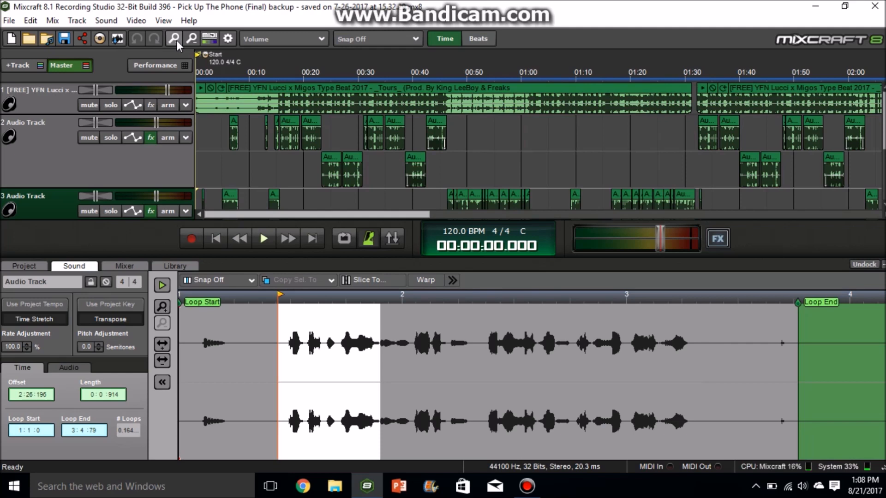
# Zoom in on the arrangement timeline while the song plays to about 50 seconds.
pyautogui.click(263, 238)
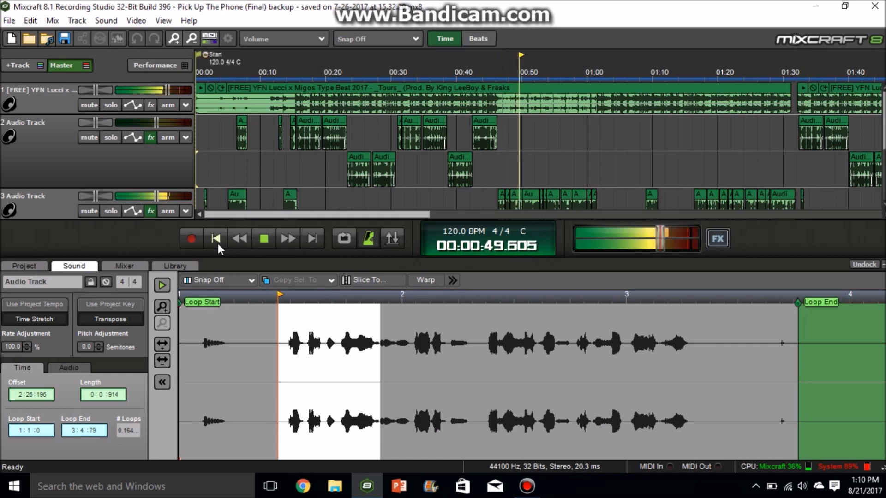
# Stop and rewind playback, then show Track 2's effect chain.
pyautogui.click(263, 238)
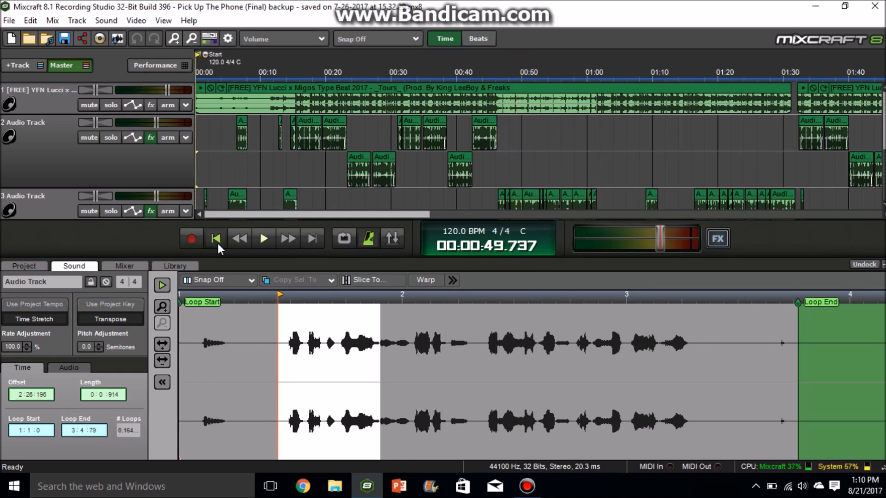
pyautogui.click(216, 238)
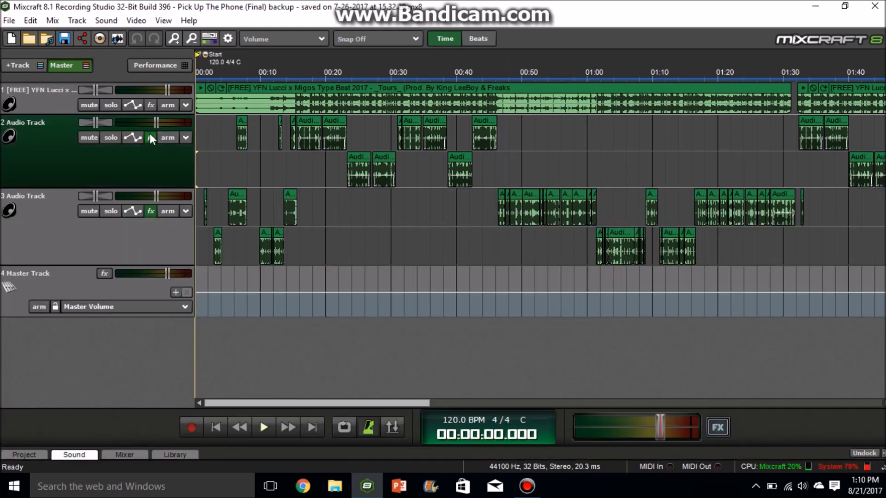
pyautogui.click(150, 138)
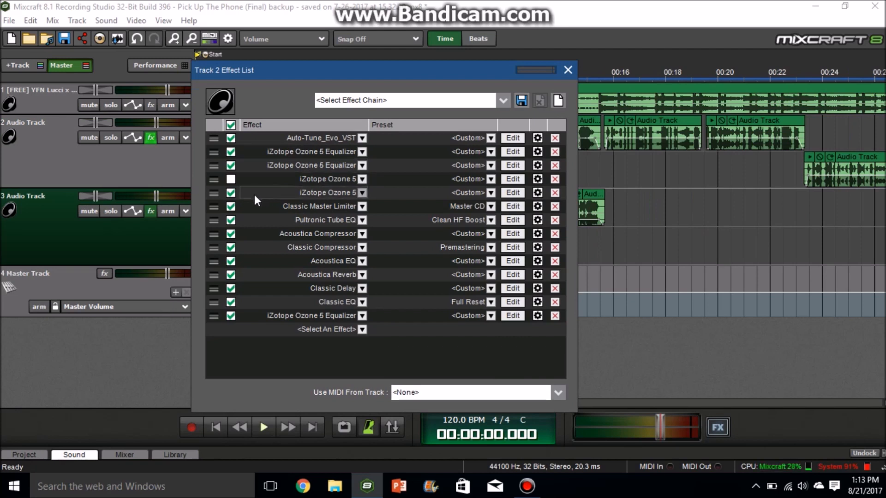
pyautogui.moveTo(246, 200)
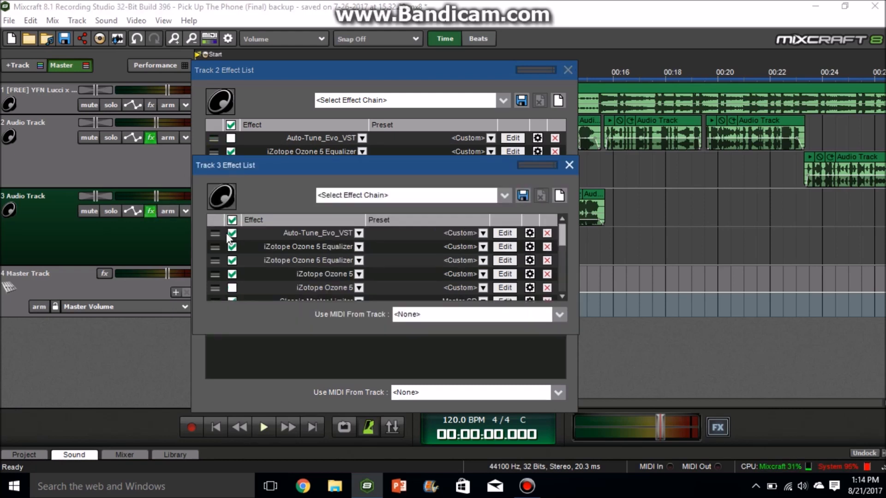
# Close the Track 3 and Track 2 effect lists before playing the song again.
pyautogui.click(569, 164)
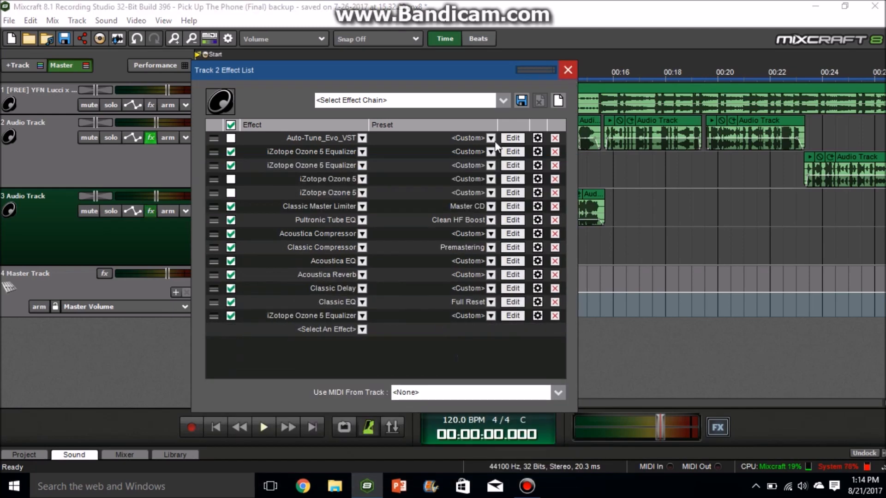
pyautogui.click(568, 69)
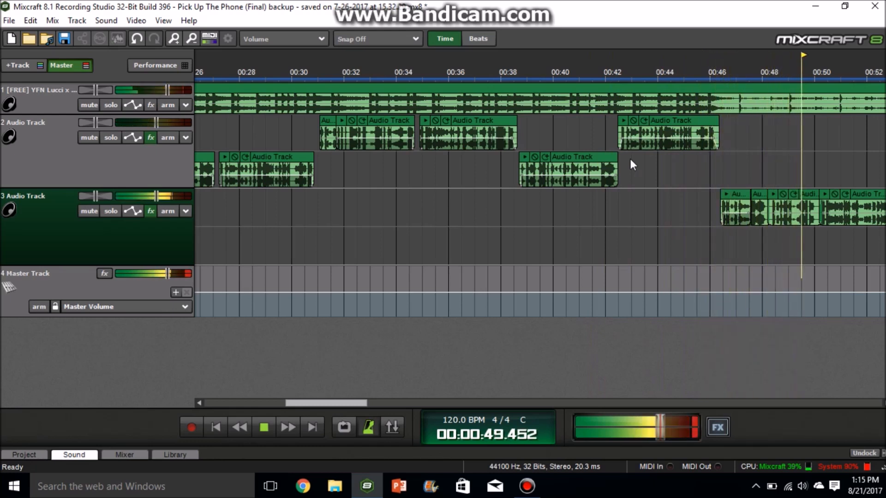
# Stop playback and re-enable Auto-Tune Evo in Track 2's effect list.
pyautogui.click(263, 427)
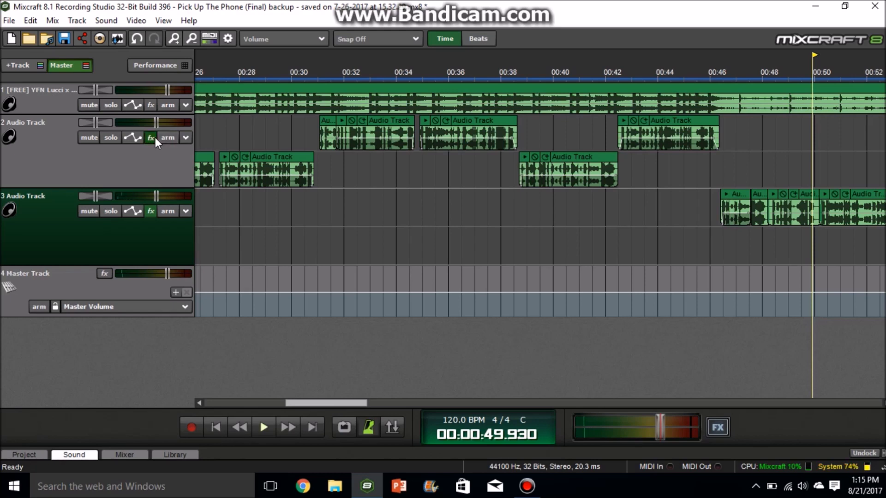
pyautogui.click(150, 138)
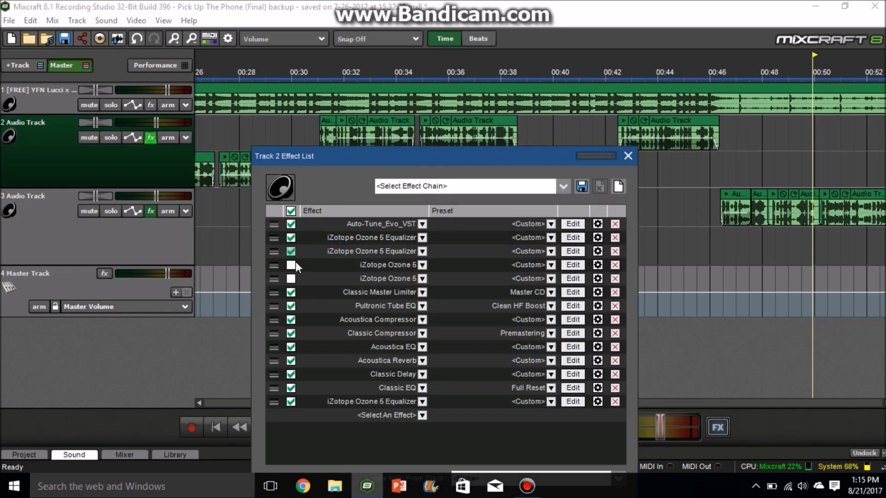
pyautogui.click(150, 210)
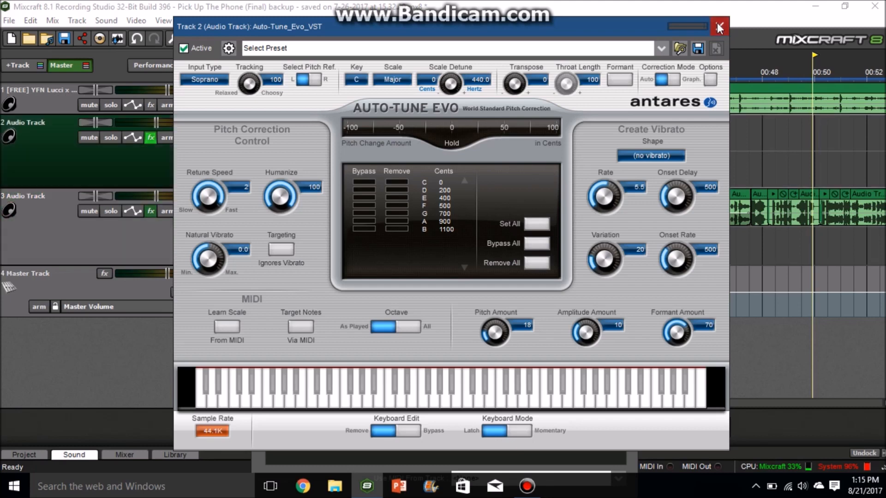
# Close Auto-Tune, review the Ozone 5 Equalizer curve, then bring up the iZotope Ozone 5 window.
pyautogui.click(718, 27)
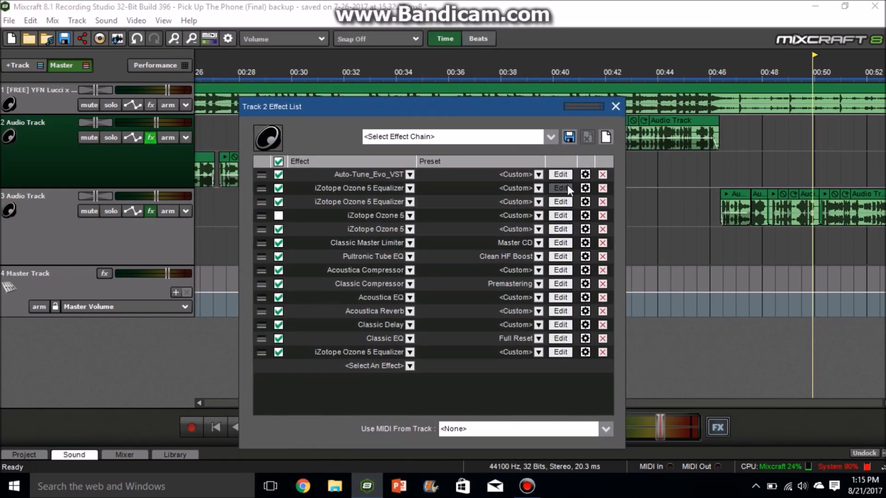
pyautogui.click(559, 188)
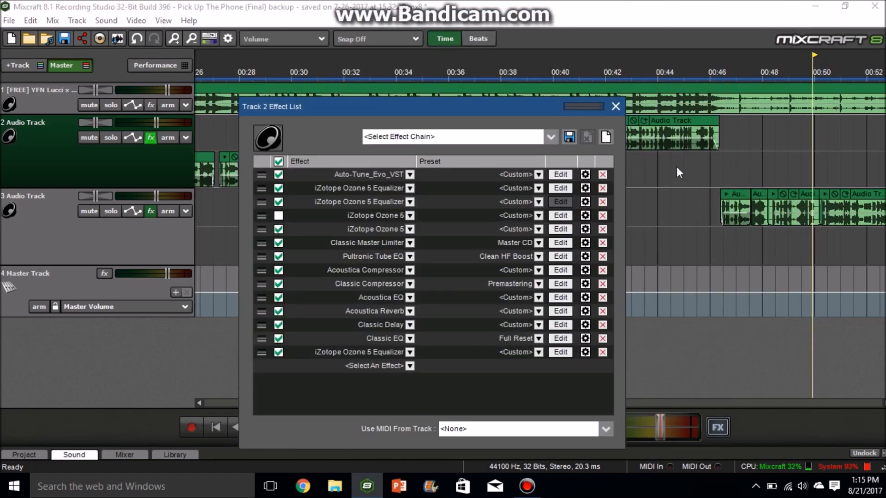
pyautogui.click(560, 188)
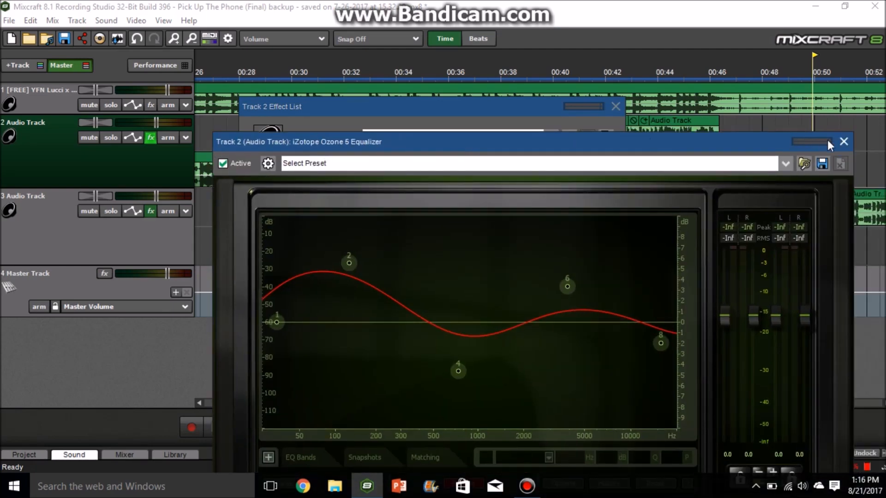
pyautogui.click(843, 142)
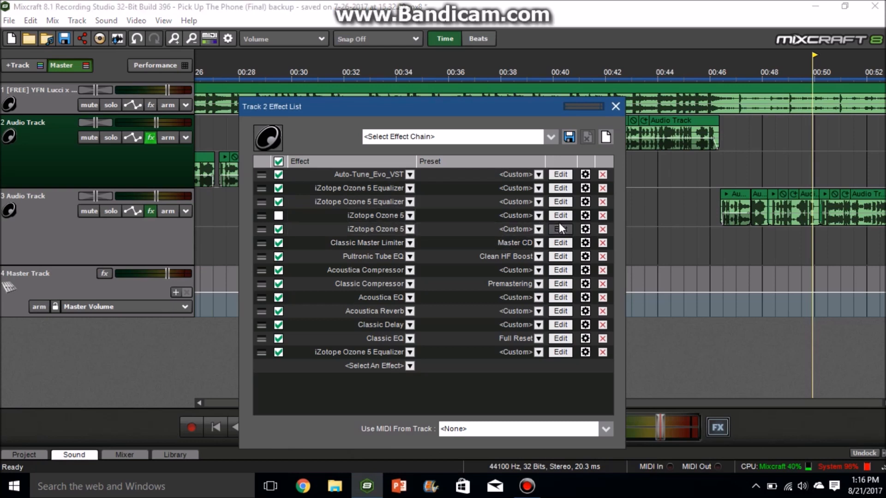
pyautogui.moveTo(579, 261)
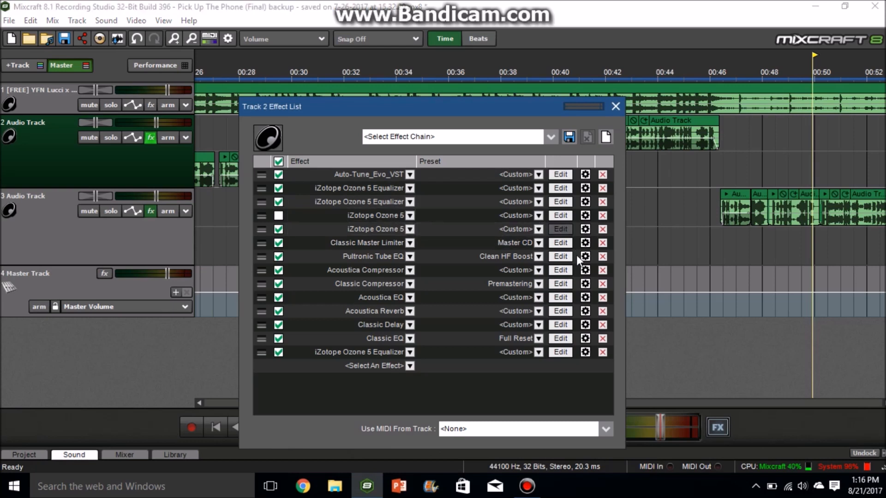
pyautogui.click(560, 229)
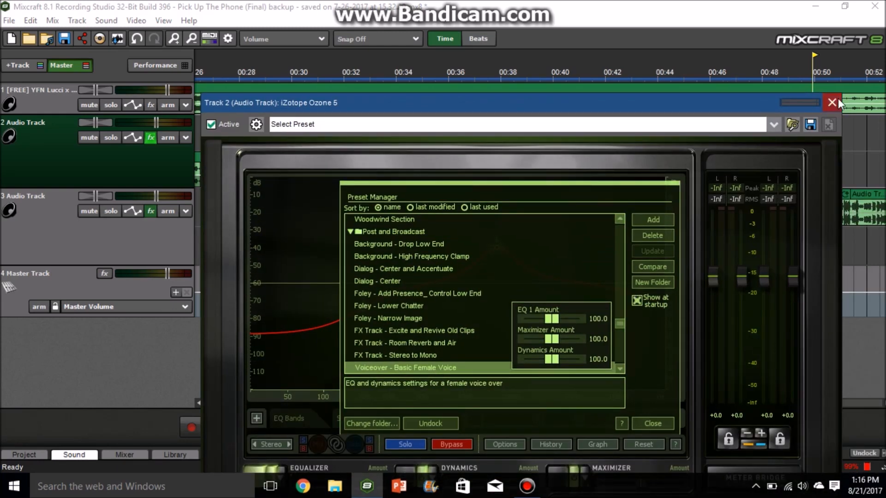
# Close the iZotope Ozone 5 window, leaving Track 2's effect list showing.
pyautogui.click(835, 103)
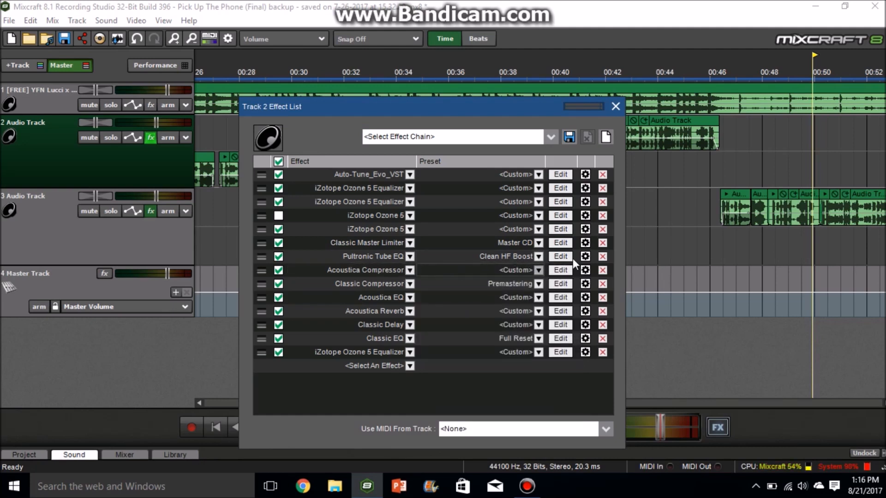
pyautogui.click(559, 271)
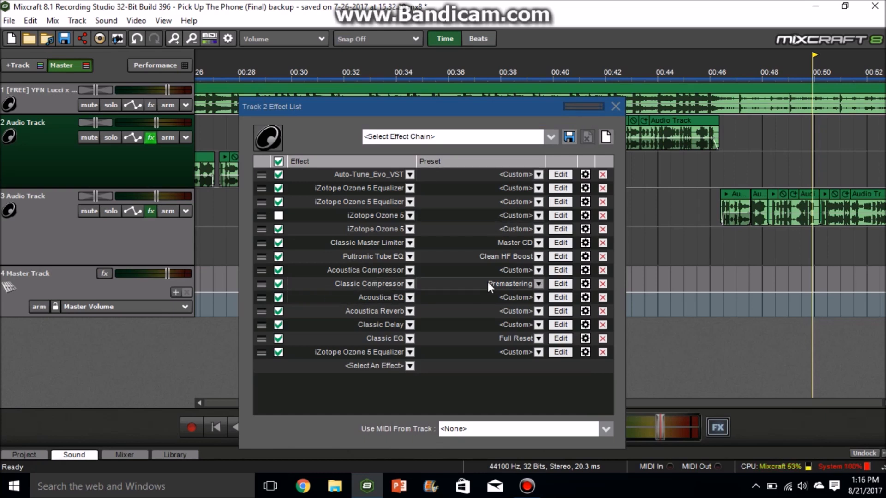
pyautogui.click(538, 298)
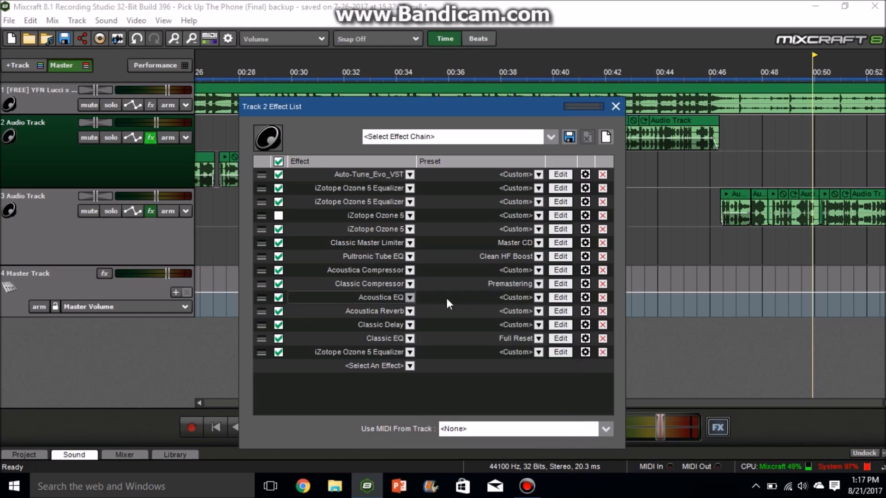
pyautogui.click(561, 297)
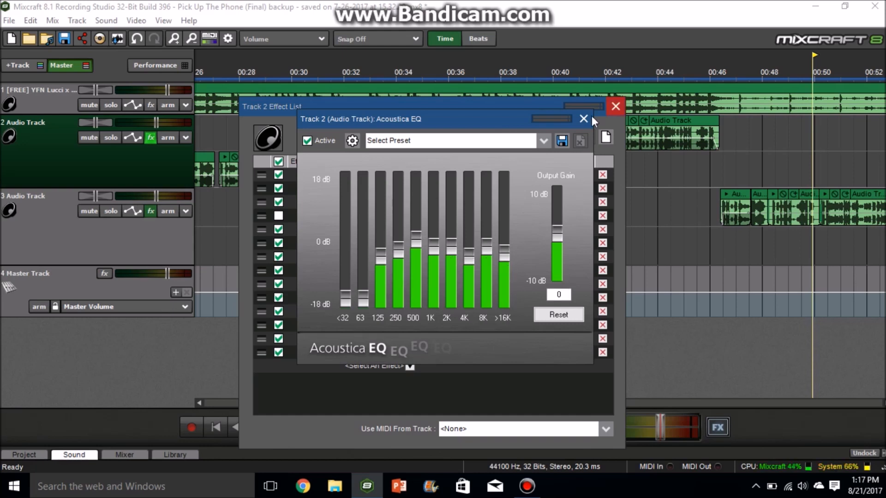
pyautogui.click(583, 119)
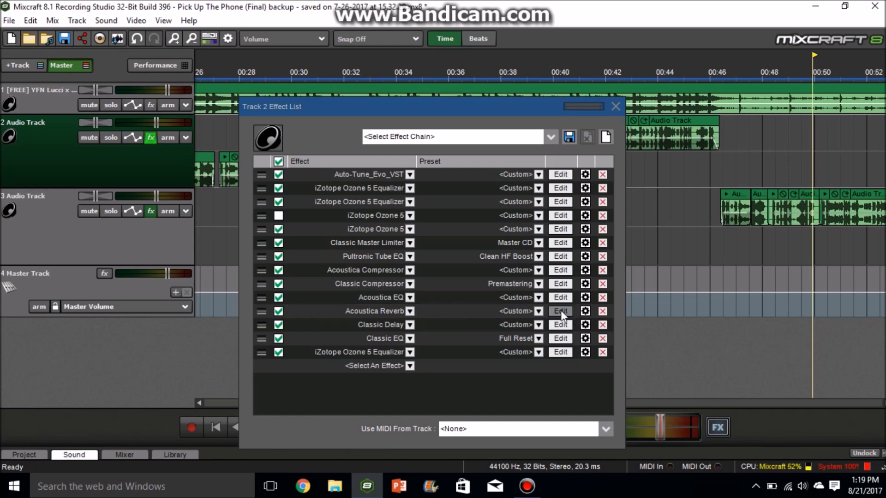
pyautogui.click(559, 311)
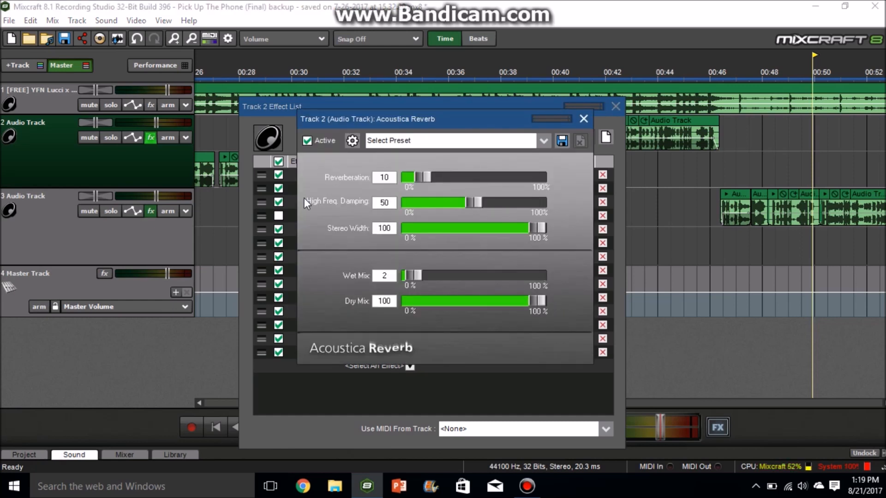
pyautogui.moveTo(356, 337)
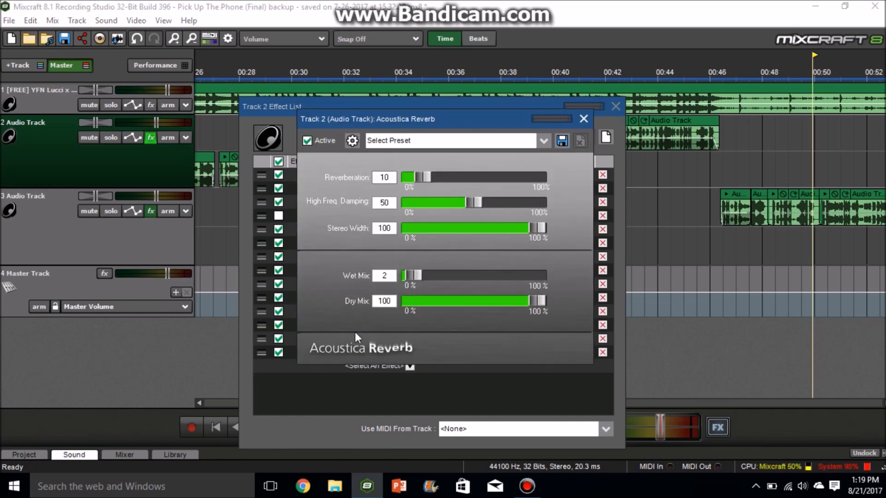
pyautogui.moveTo(567, 199)
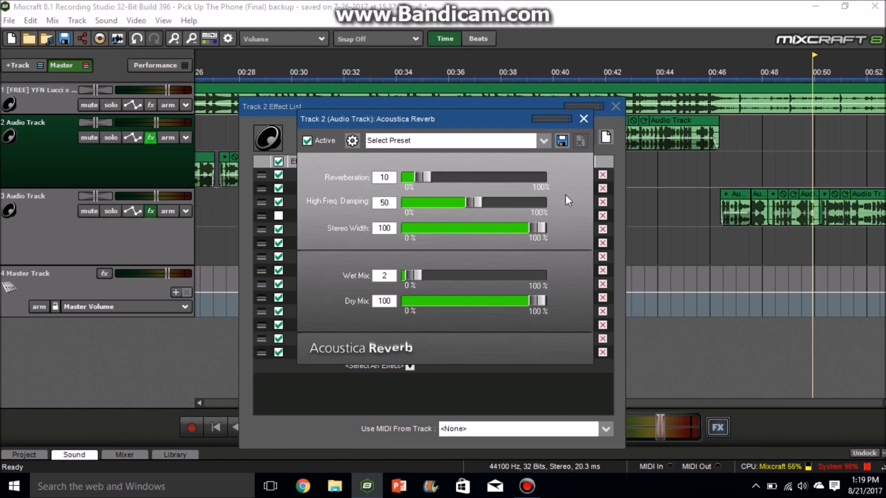
pyautogui.moveTo(583, 119)
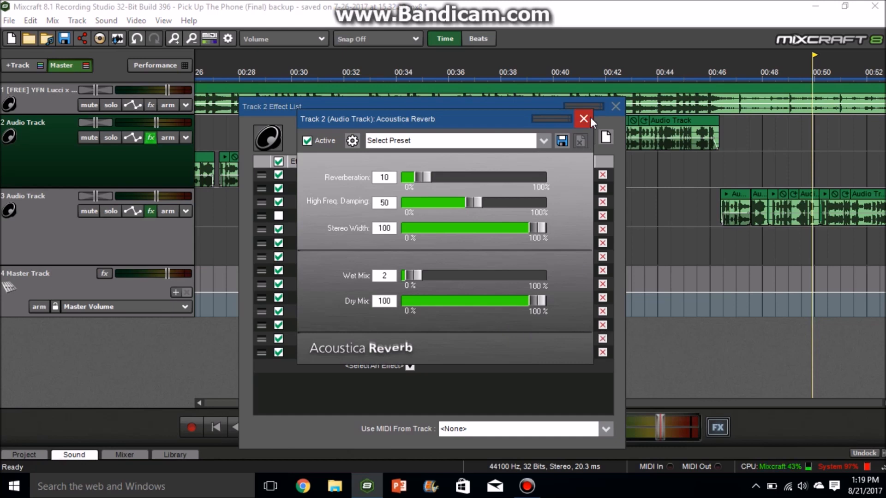
pyautogui.click(583, 119)
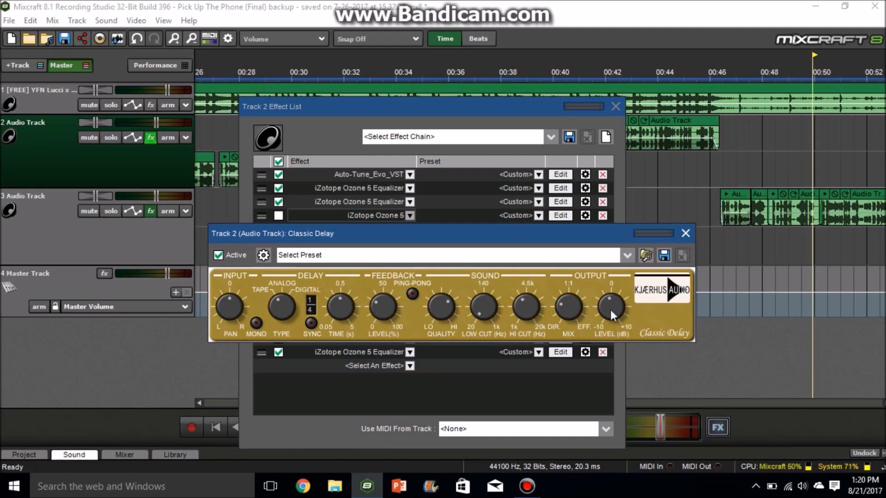
pyautogui.moveTo(686, 234)
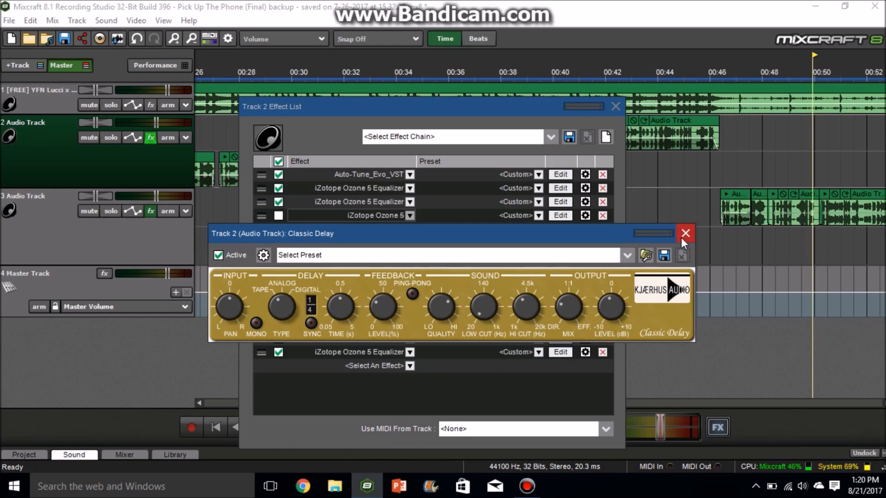
pyautogui.click(686, 233)
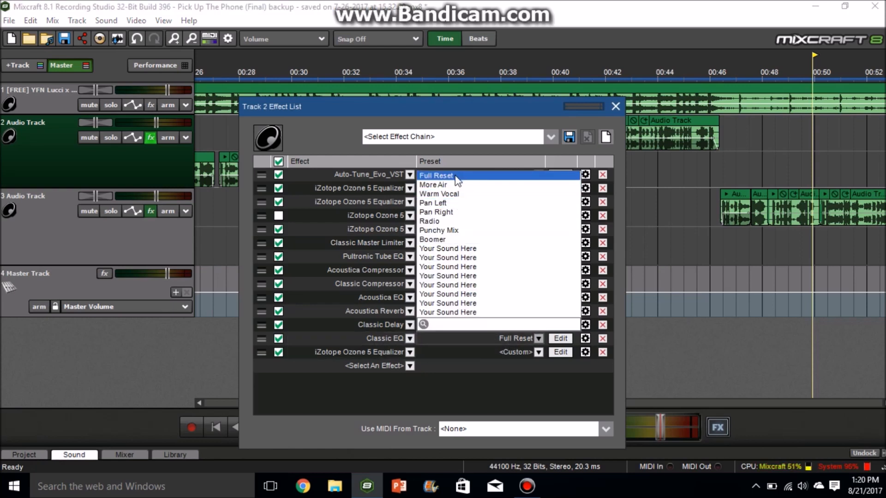
pyautogui.click(436, 176)
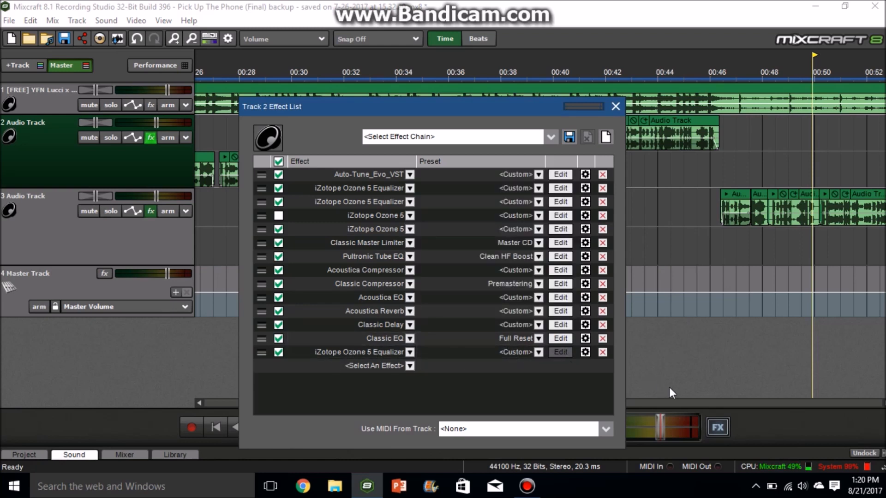
# Check the Ozone 5 Equalizer presets, then boost Track 2's mixer Hi EQ to +4.5 dB.
pyautogui.click(559, 202)
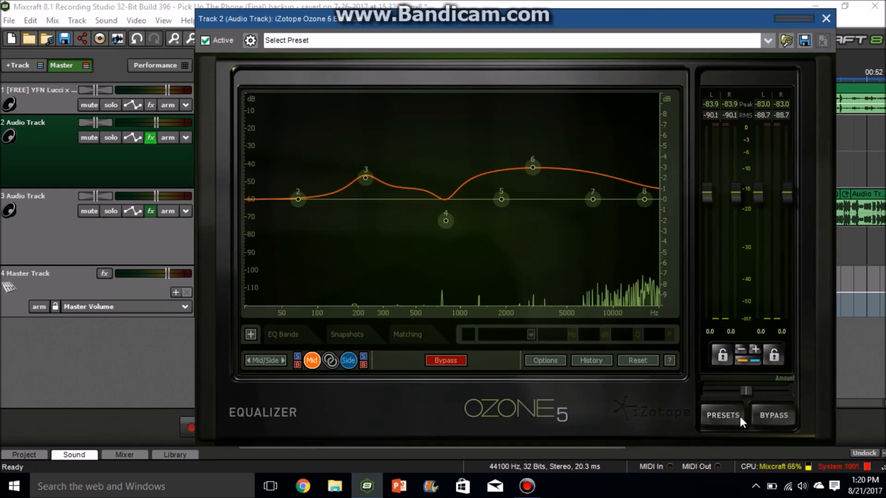
pyautogui.click(722, 415)
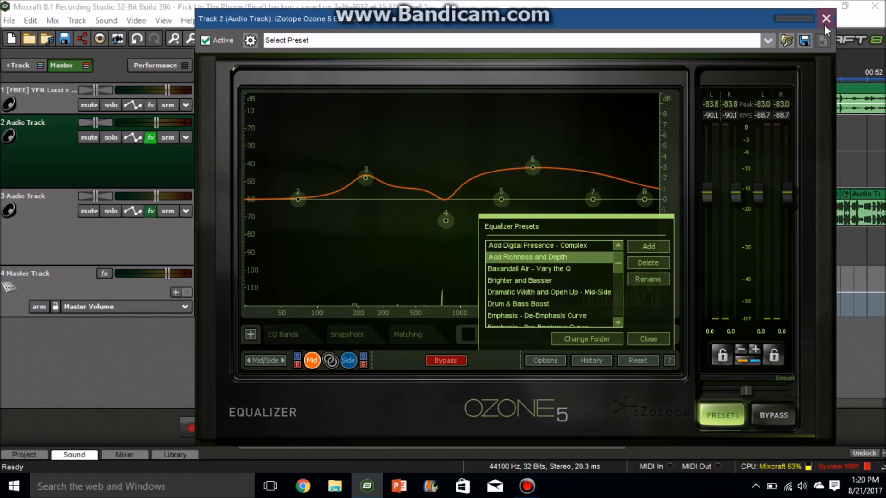
pyautogui.click(825, 18)
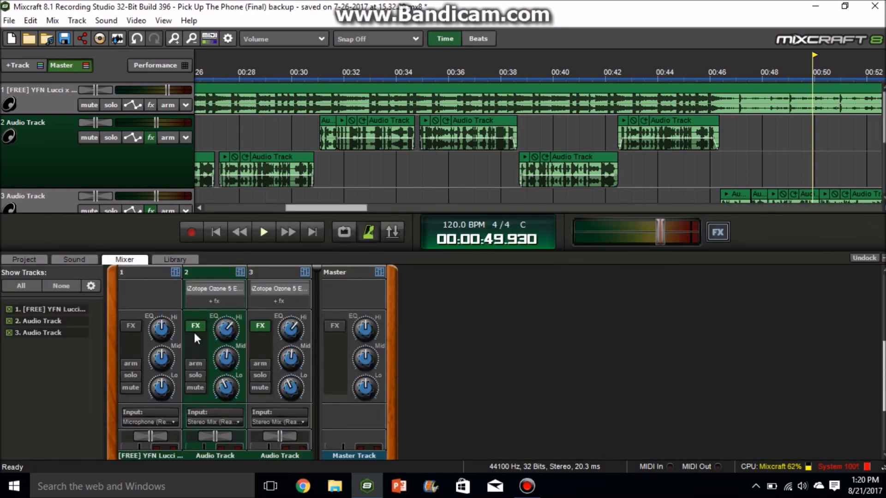
pyautogui.moveTo(225, 329); pyautogui.dragTo(226, 316)
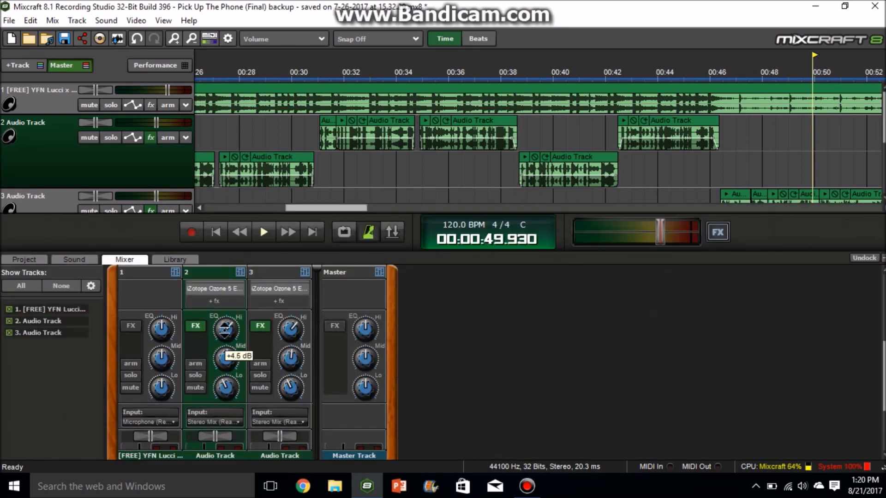